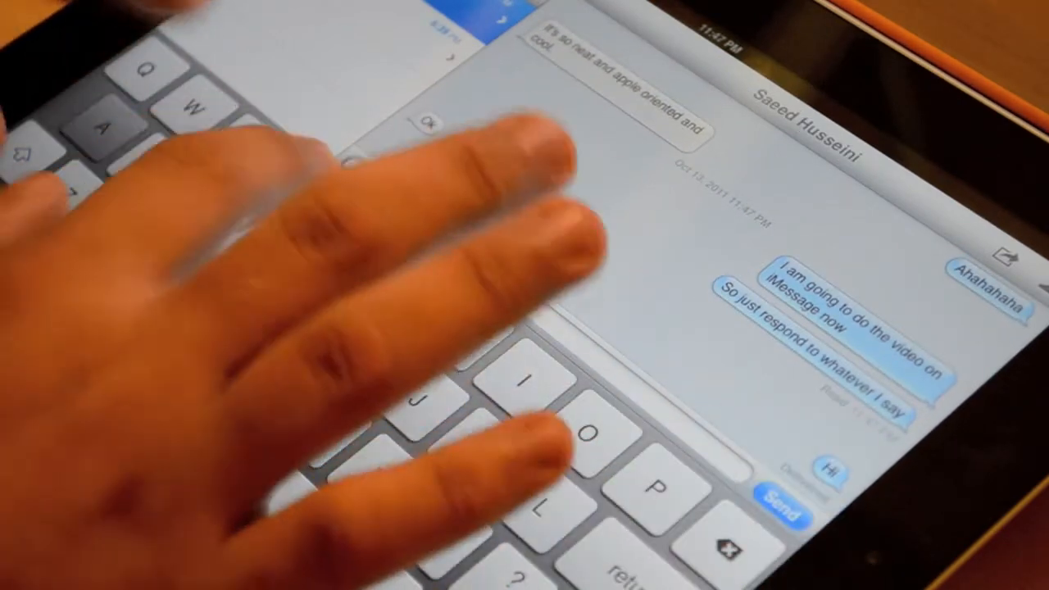
- Compose and send the reply "How are you" in the conversation
{"action": "type", "text": "How are you"}
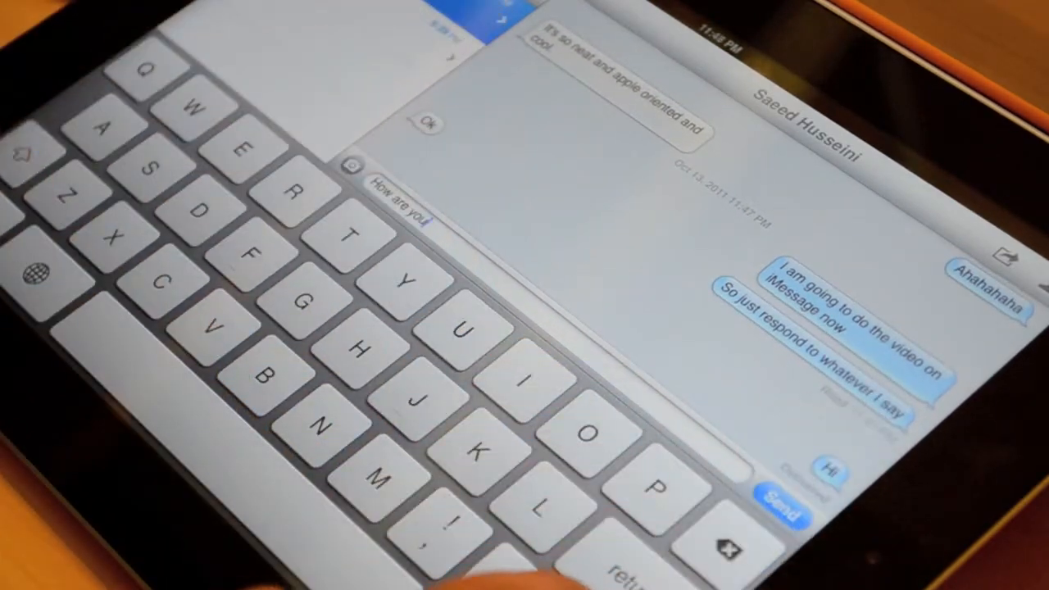
{"action": "left_click", "coordinate": [784, 492]}
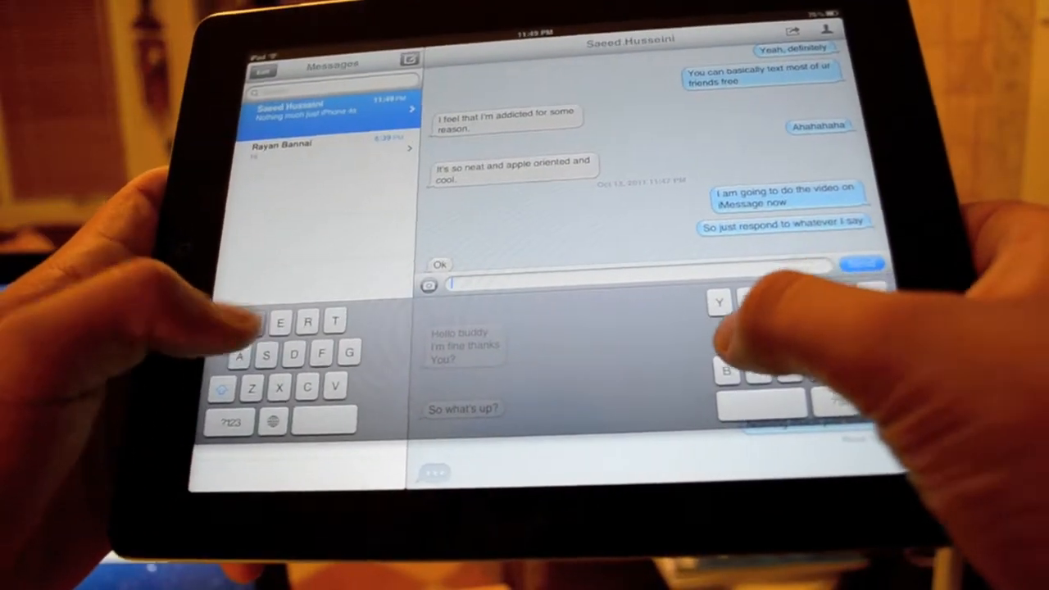
- Draft the reply "What u do" in the message field using the split keyboard
{"action": "type", "text": "What"}
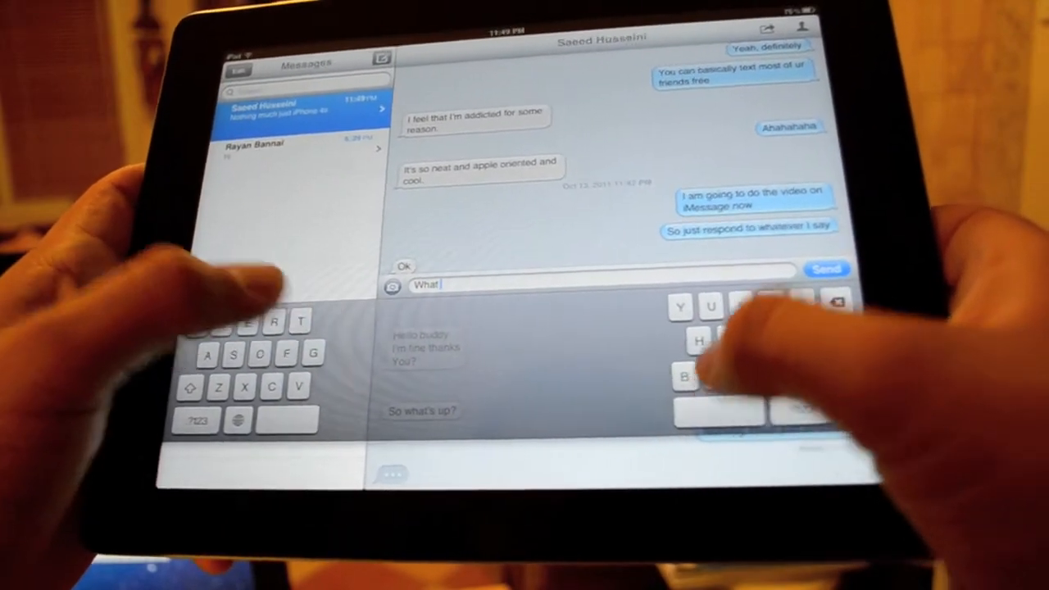
{"action": "type", "text": "u doi"}
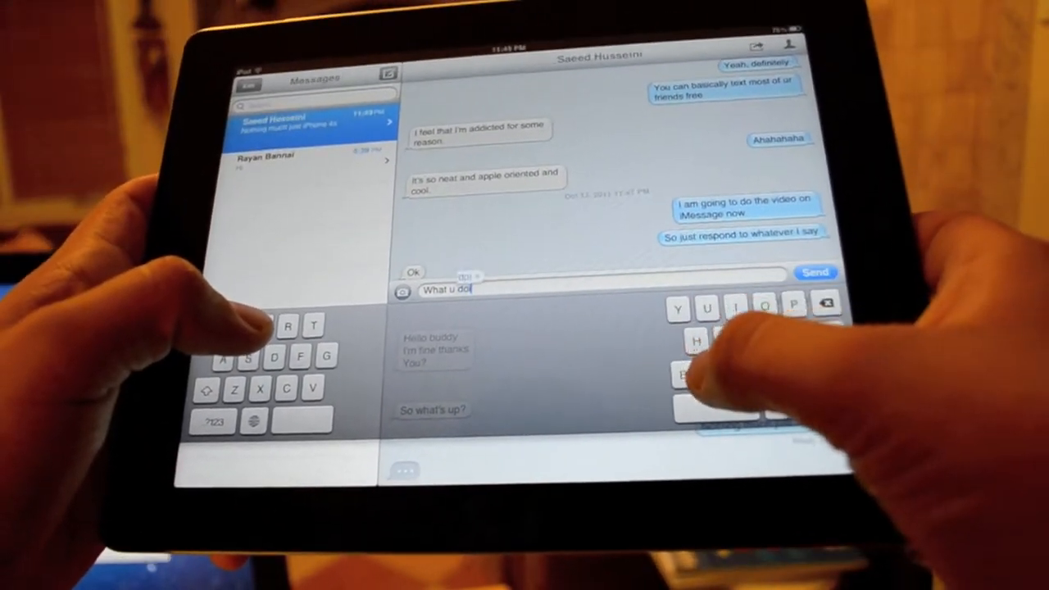